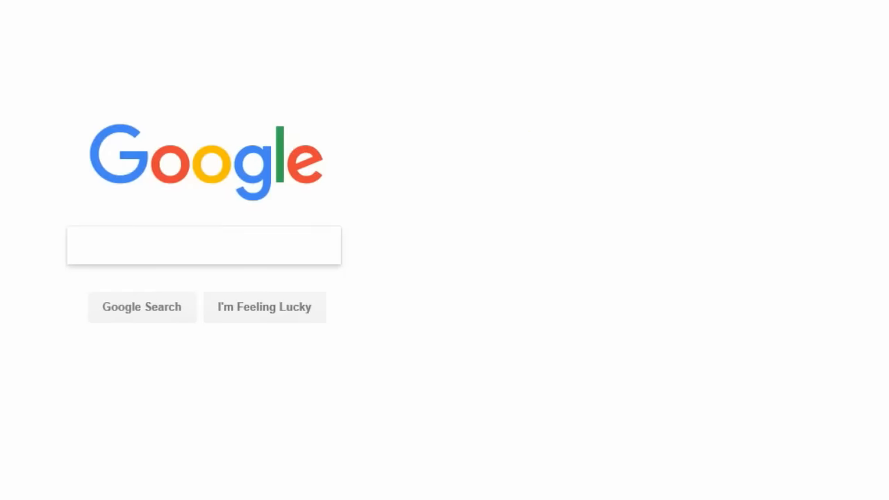
type("Pen Tests")
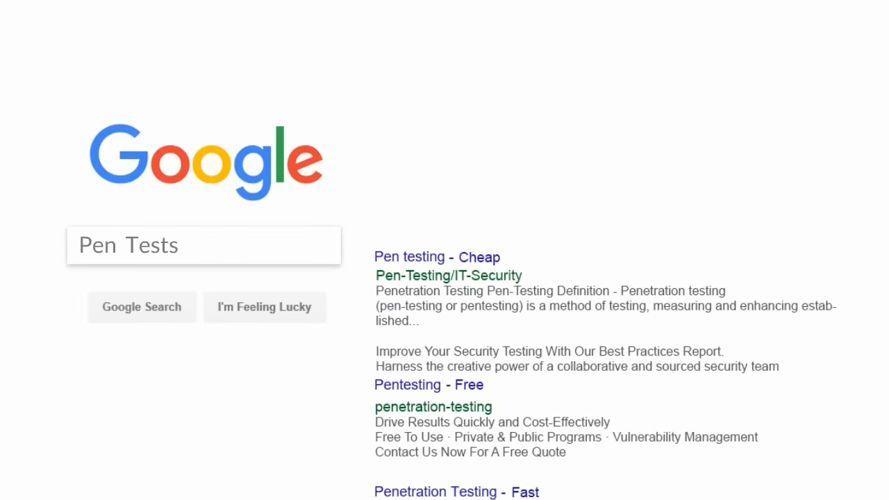
scroll("down", 3)
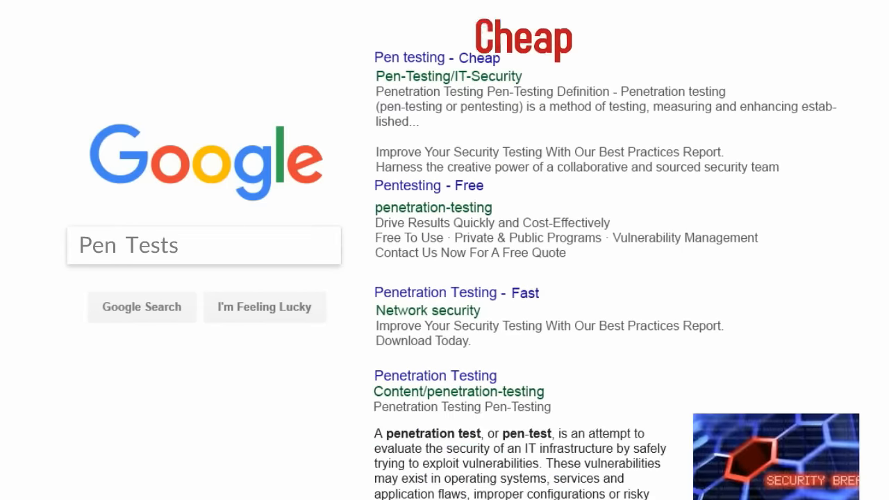
scroll("down", 3)
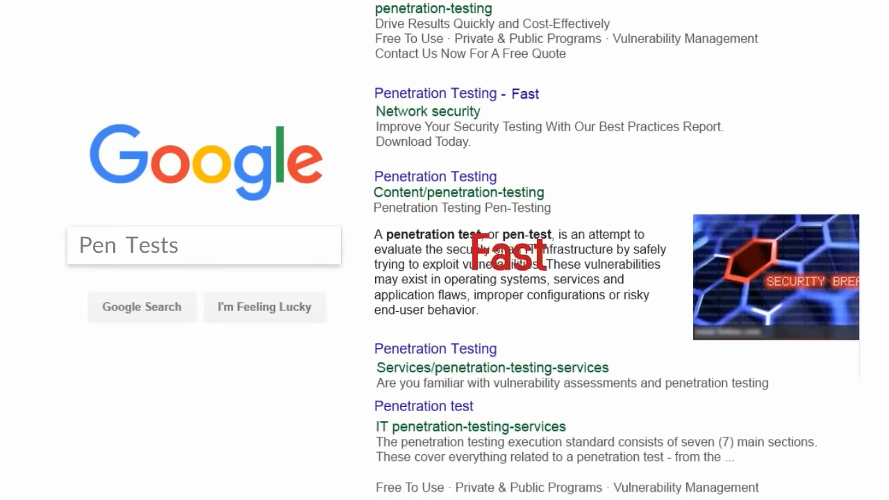
scroll("down", 3)
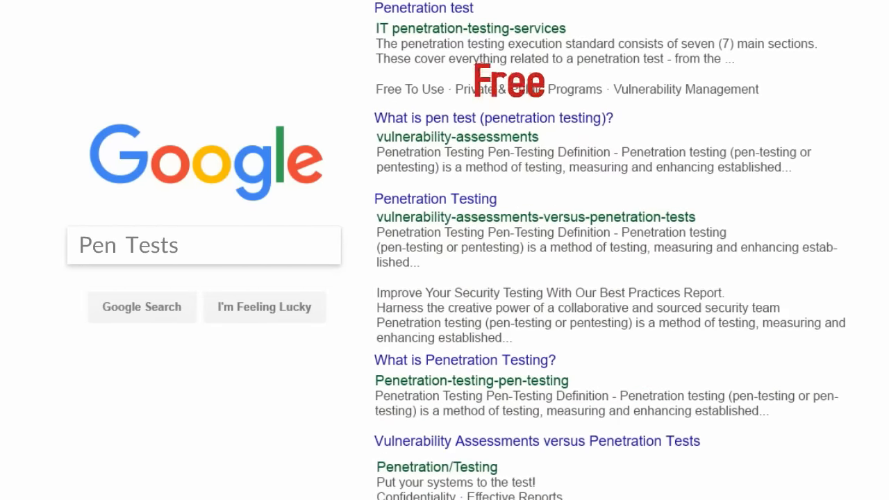
scroll("down", 3)
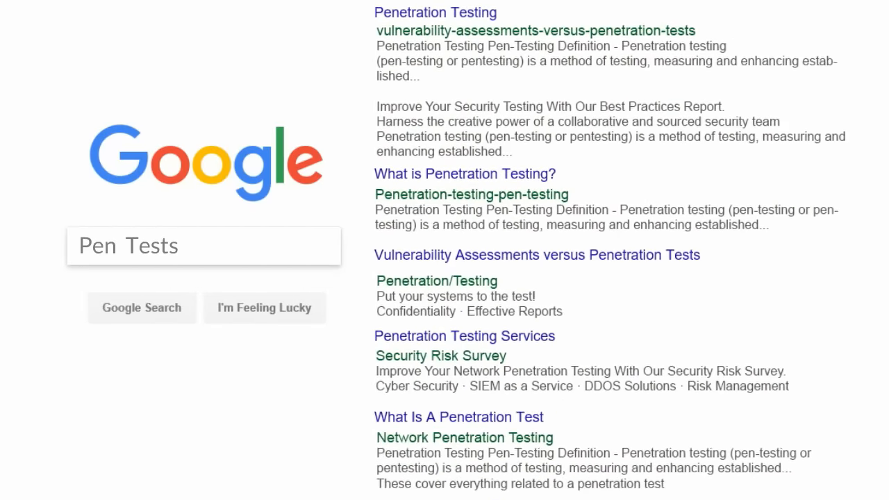